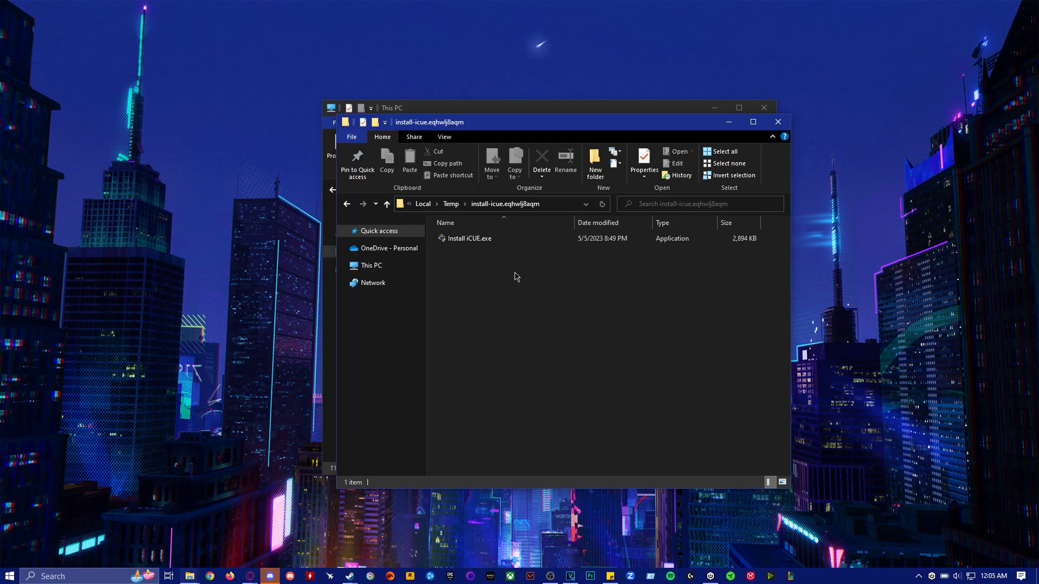
Select and deselect Install iCUE.exe in the Temp installer folder before bringing up Windows search.
click(469, 238)
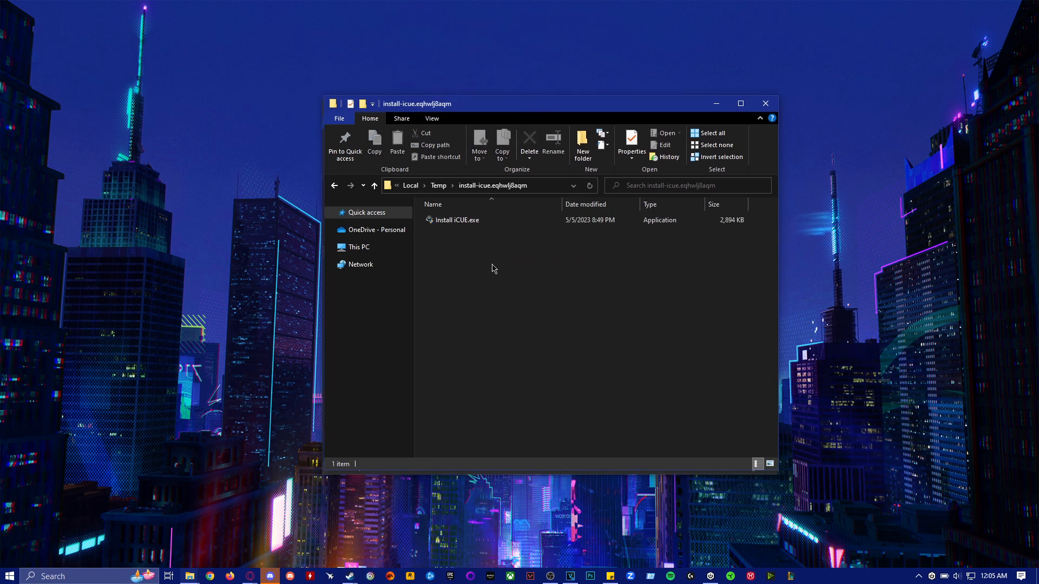
click(457, 220)
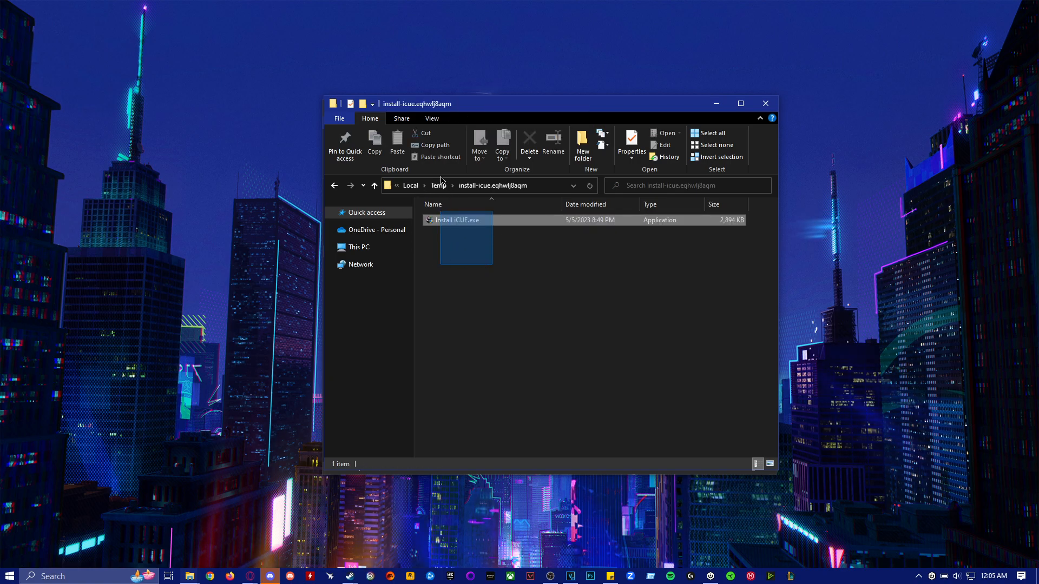
click(455, 220)
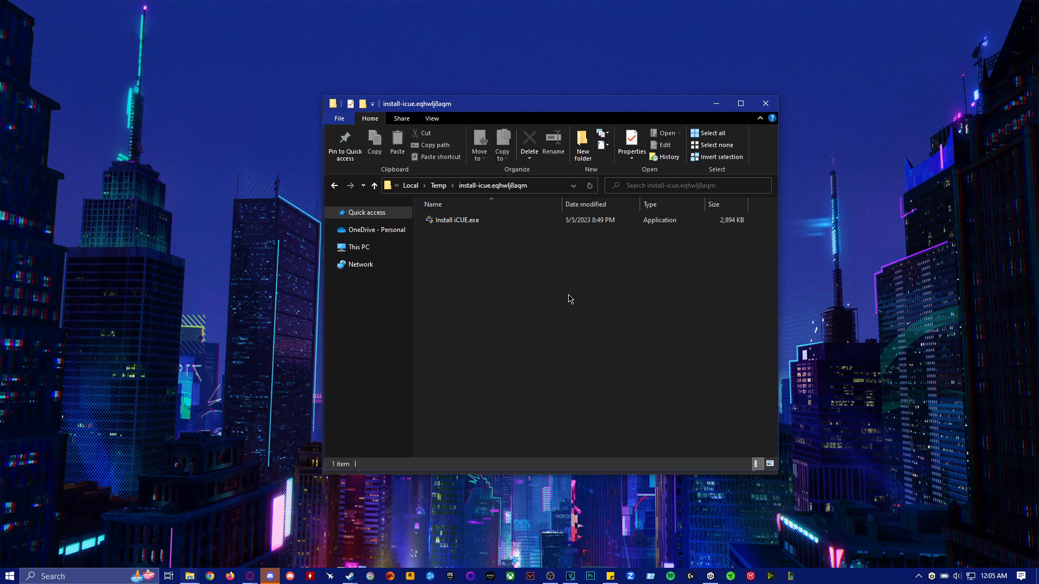
mouse_move(594, 266)
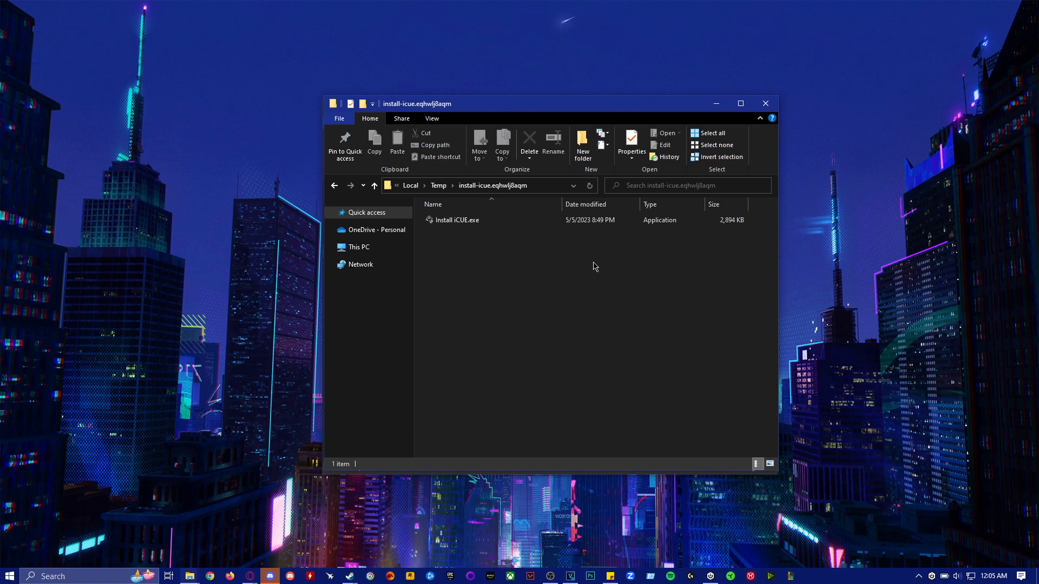
click(456, 220)
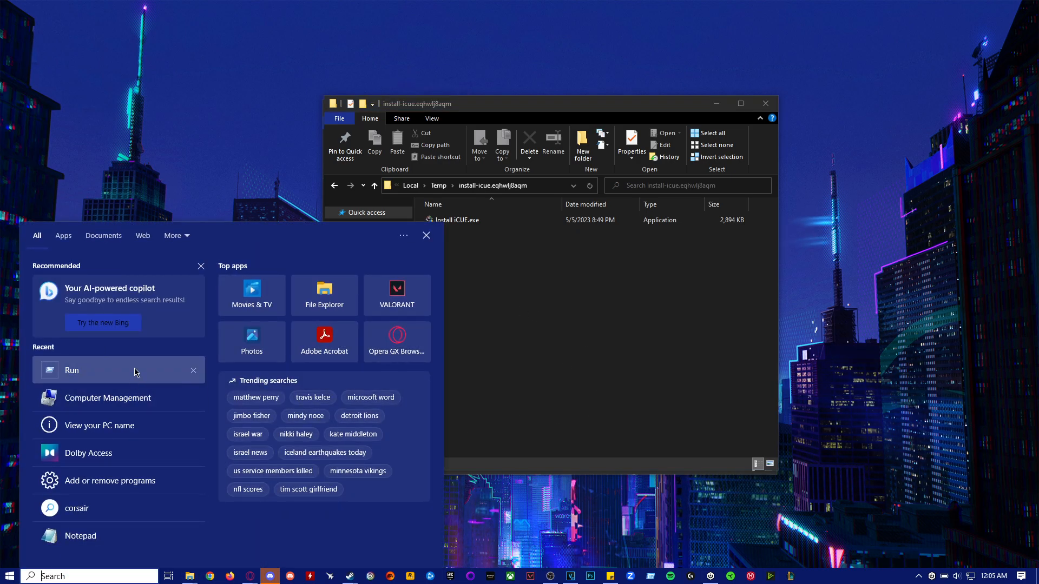
Launch Run and open %appdata%, showing the AppData Roaming folder in Explorer.
click(71, 370)
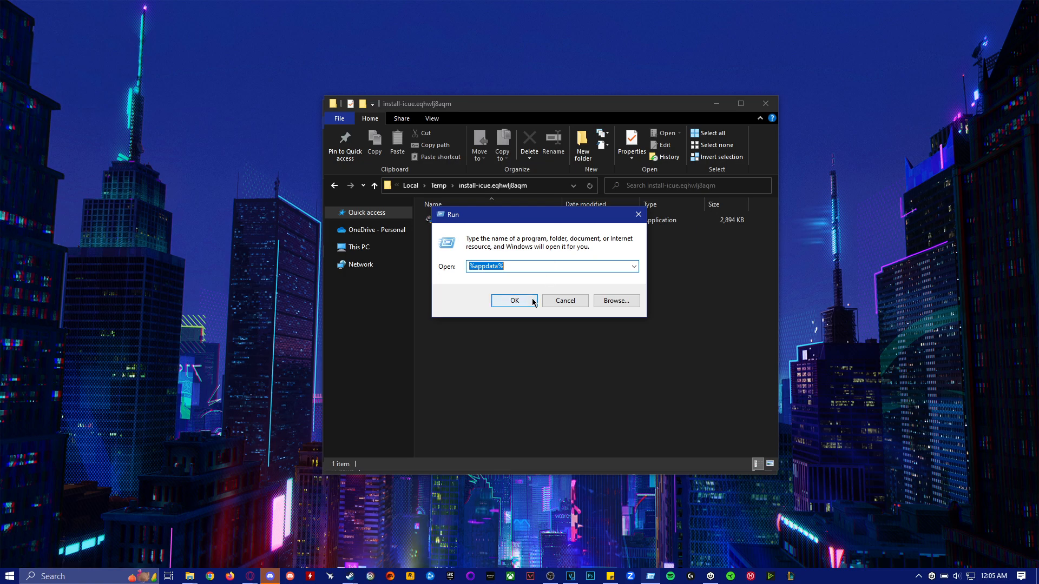
click(514, 300)
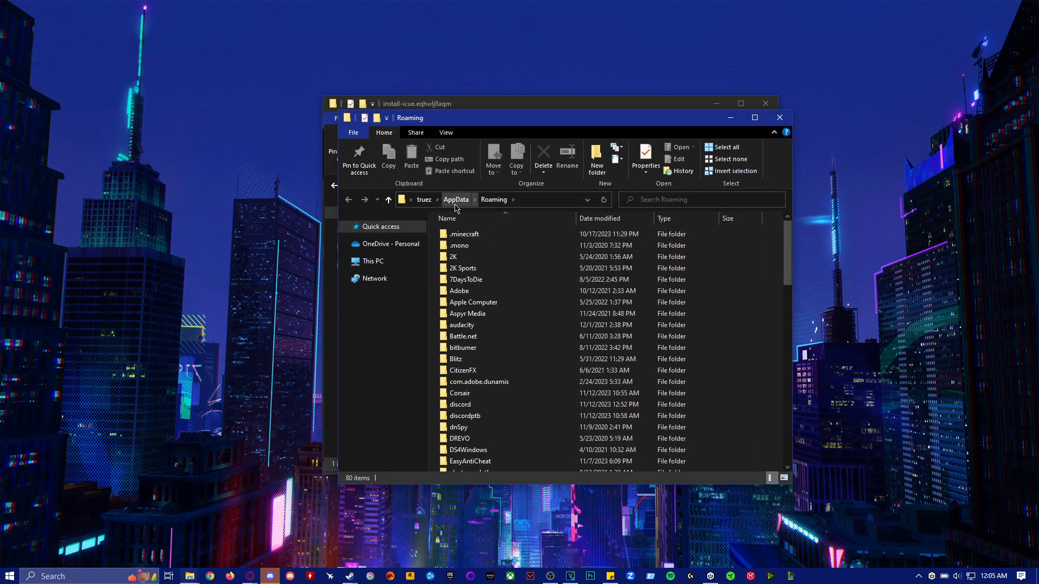
Go up to AppData, then into Local and its Temp folder.
click(455, 200)
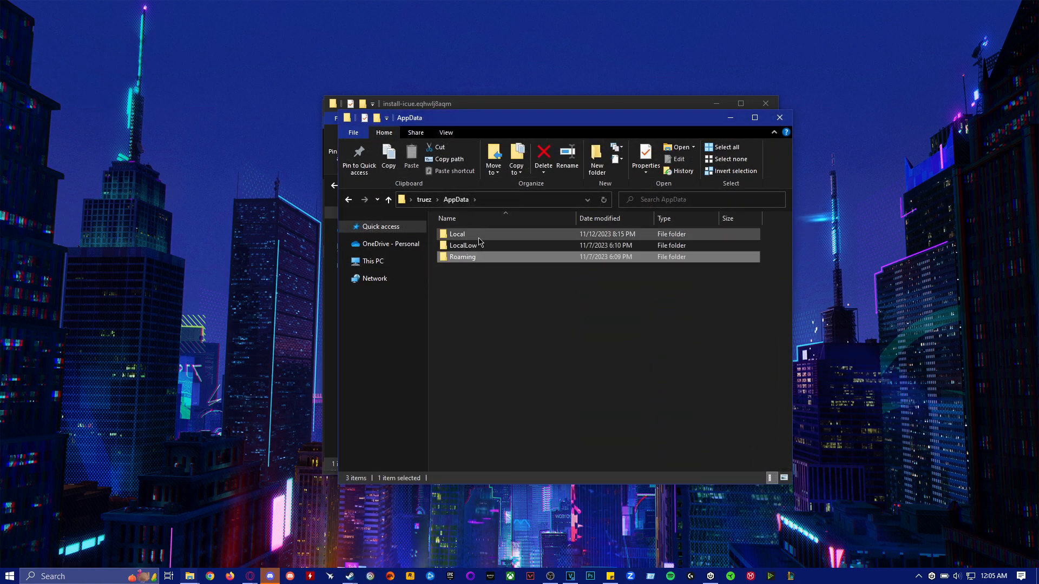
double_click(457, 233)
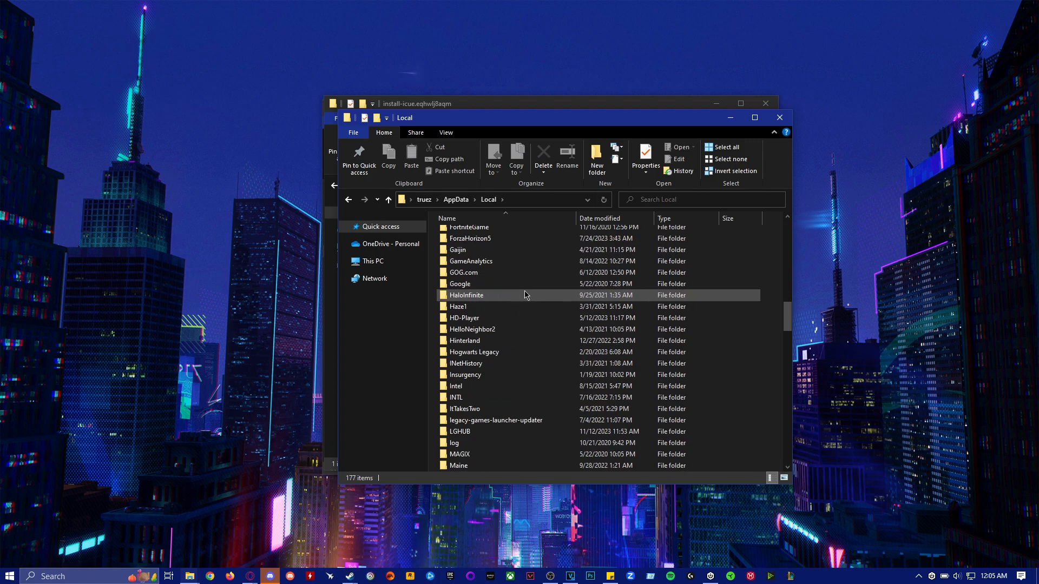
scroll(down, 3)
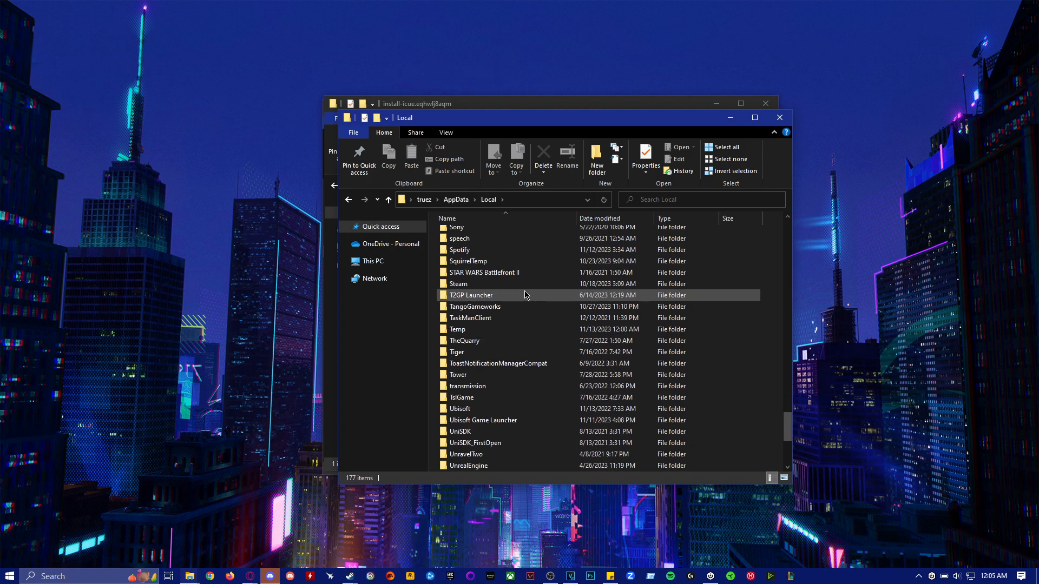
double_click(457, 329)
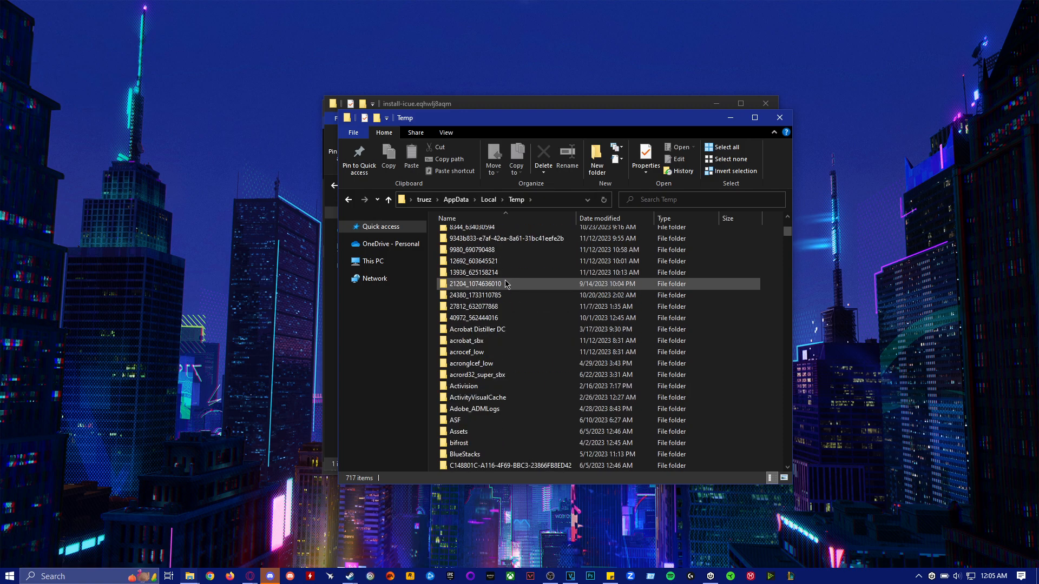
Open the install-icue.eqhwlj8aqm folder in Temp, showing Install iCUE.exe.
scroll(down, 3)
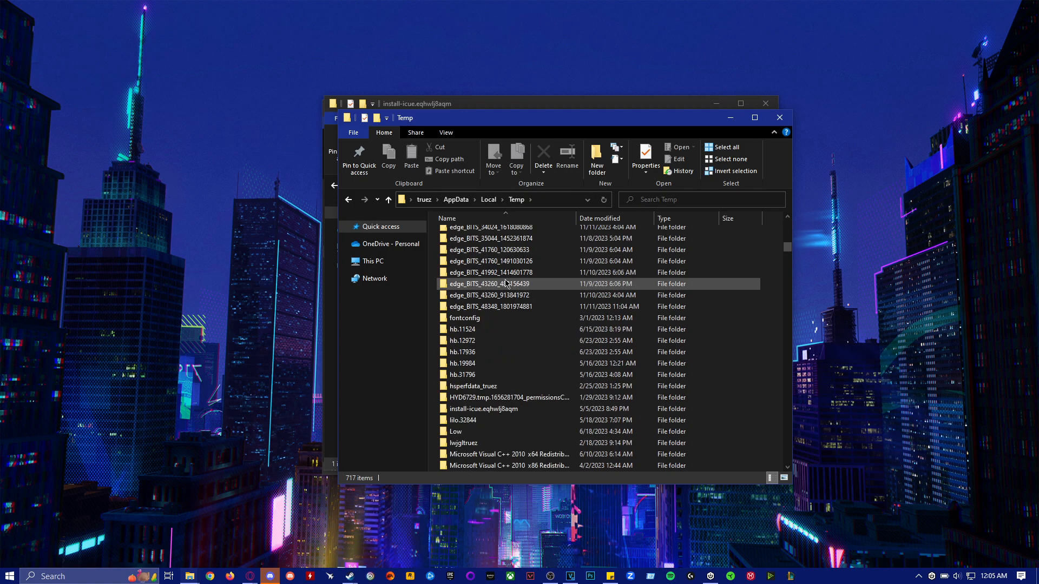
scroll(down, 3)
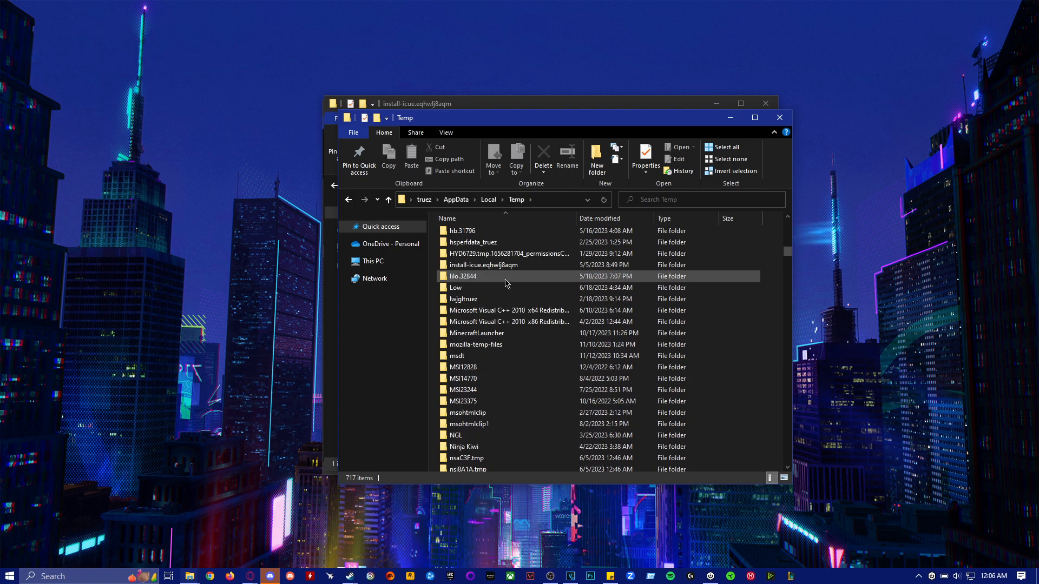
click(483, 265)
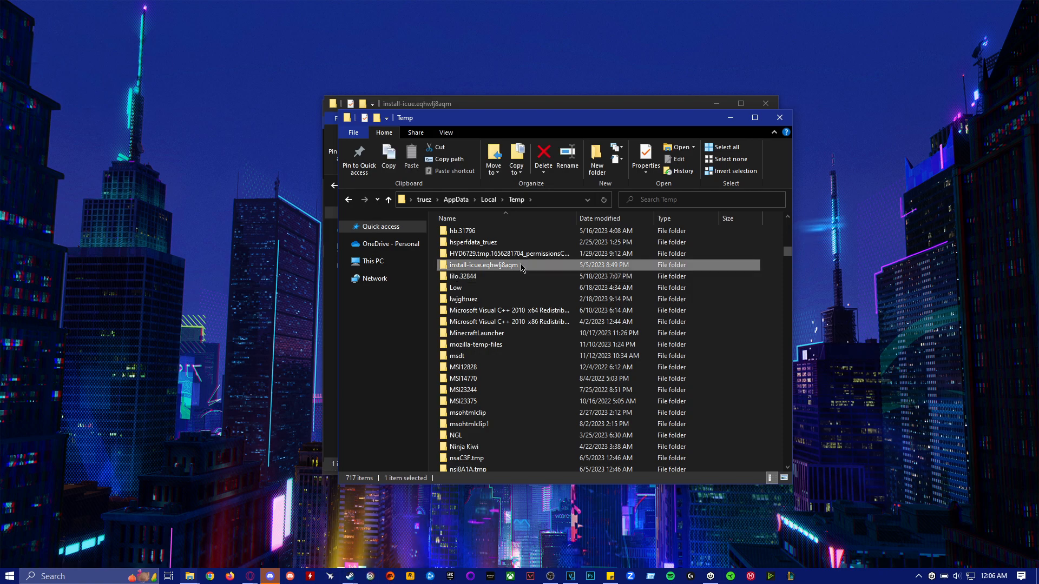
double_click(484, 266)
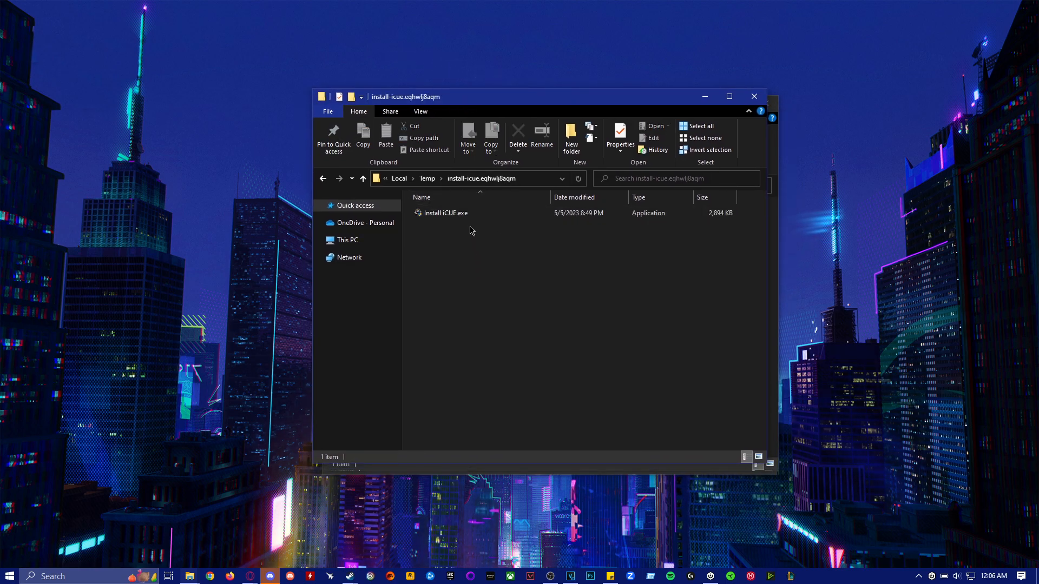
Click around the install-icue folder contents while Apps & features is being opened.
click(445, 213)
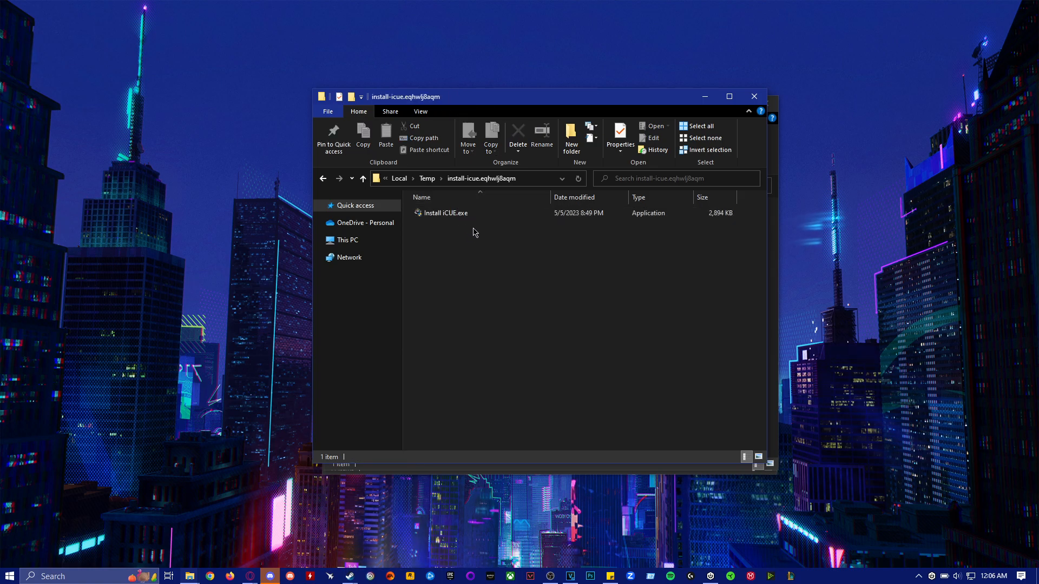
click(445, 213)
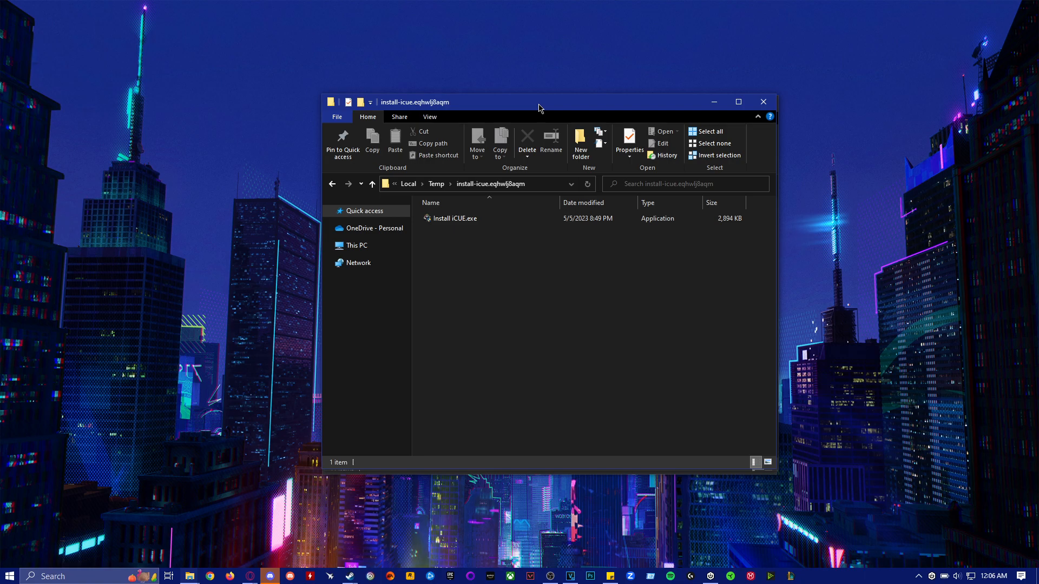
click(454, 218)
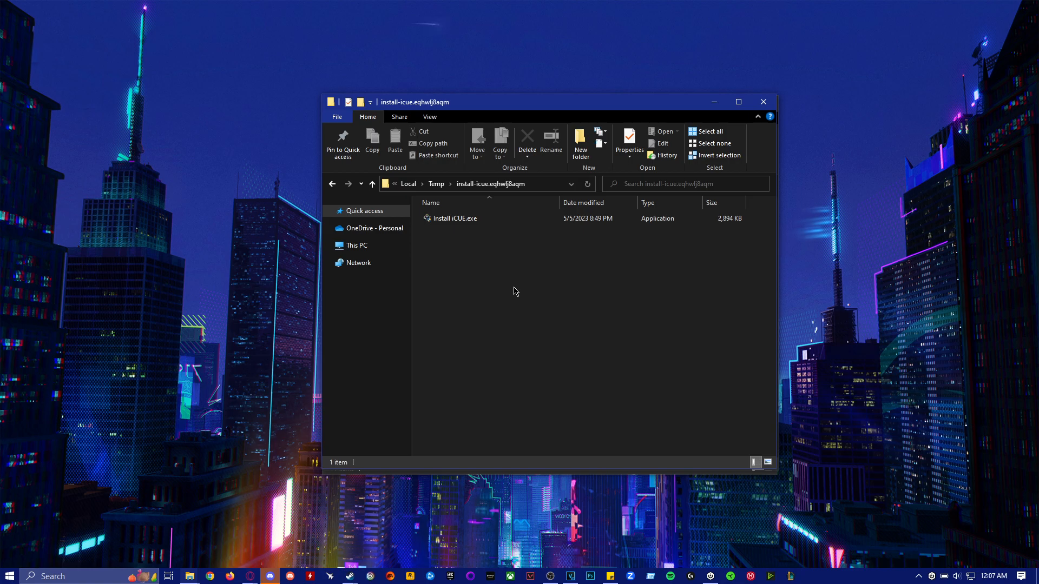
mouse_move(512, 266)
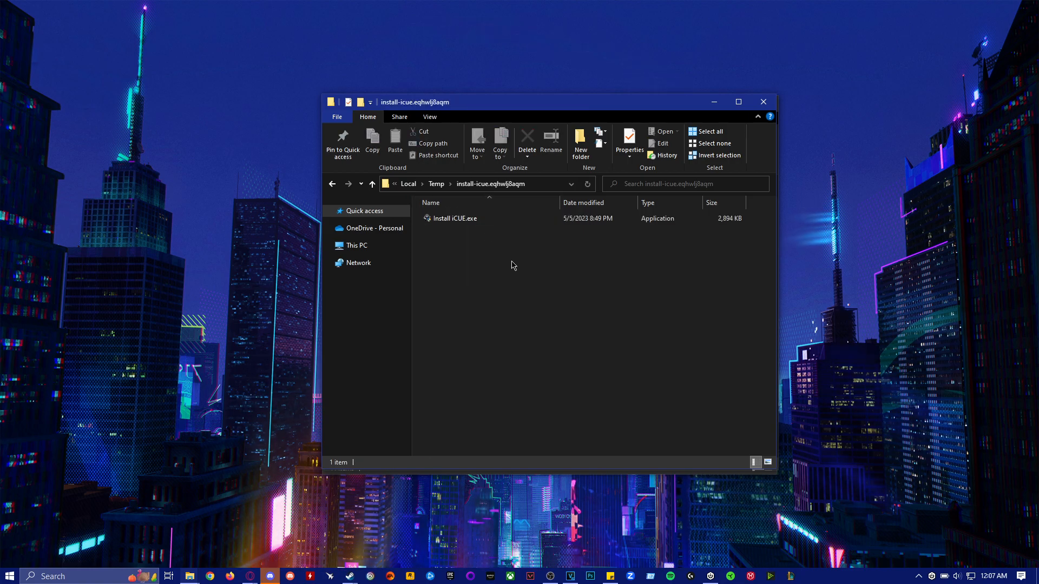
mouse_move(503, 271)
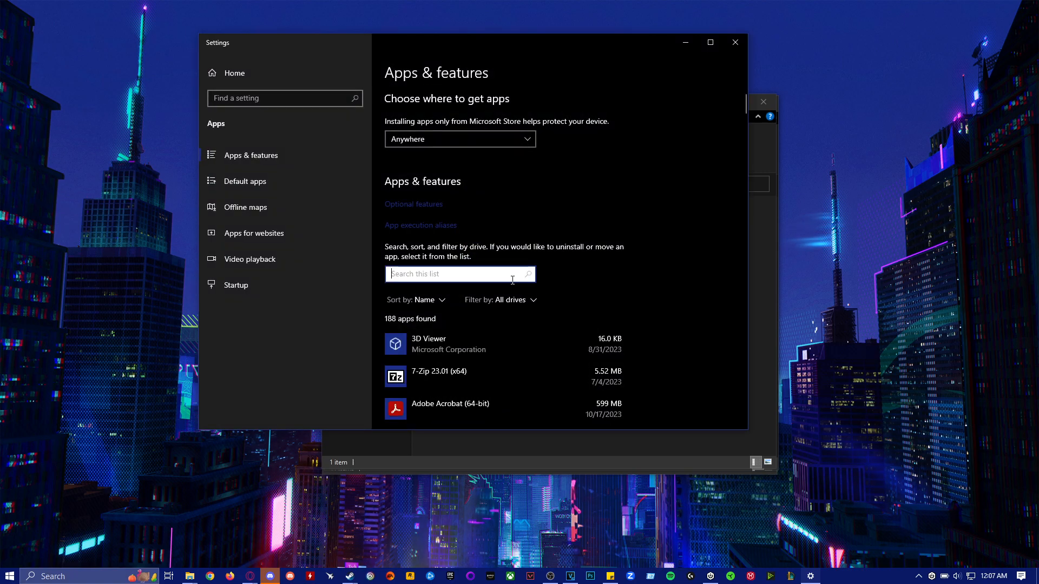
Search Apps & features for 'corsair', select Corsair iCUE5 Software, then close Settings.
text(corsair)
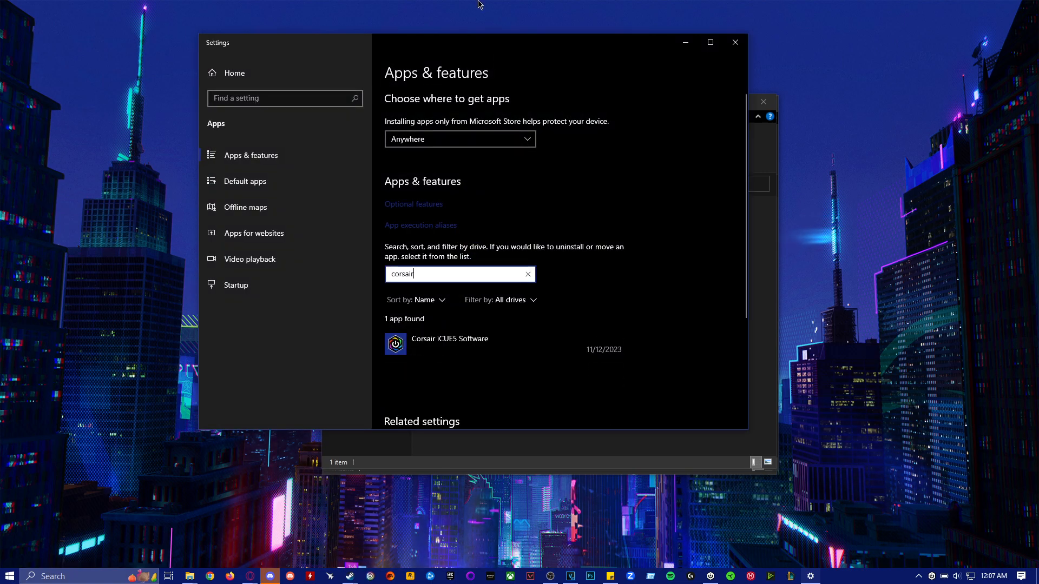
click(449, 338)
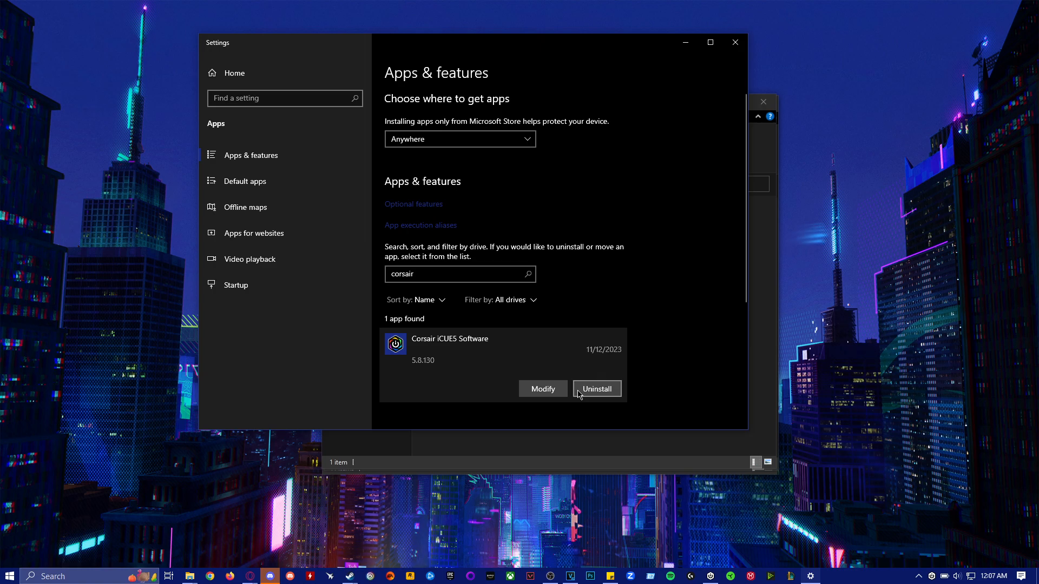
mouse_move(639, 404)
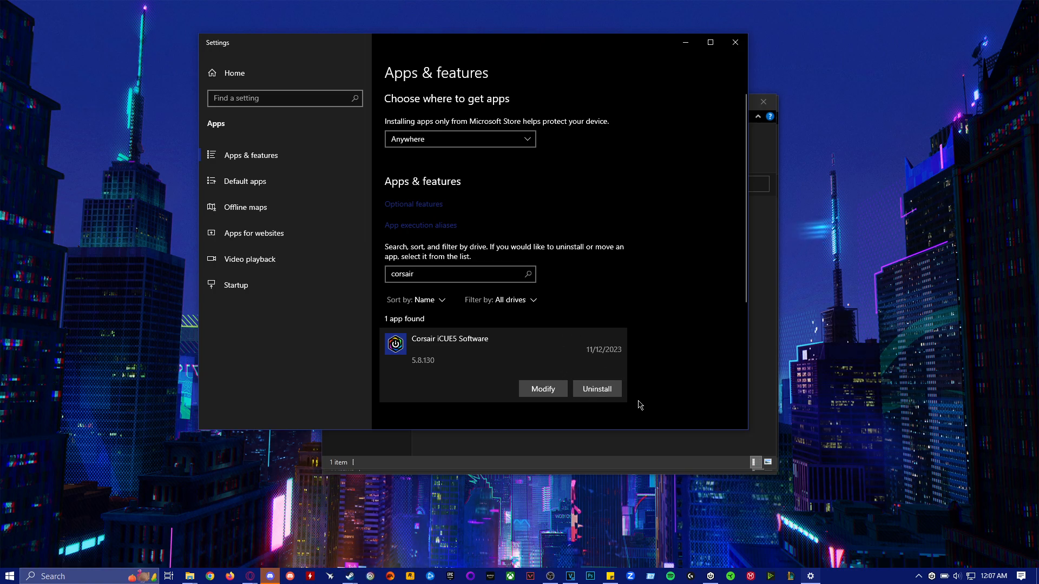
mouse_move(733, 42)
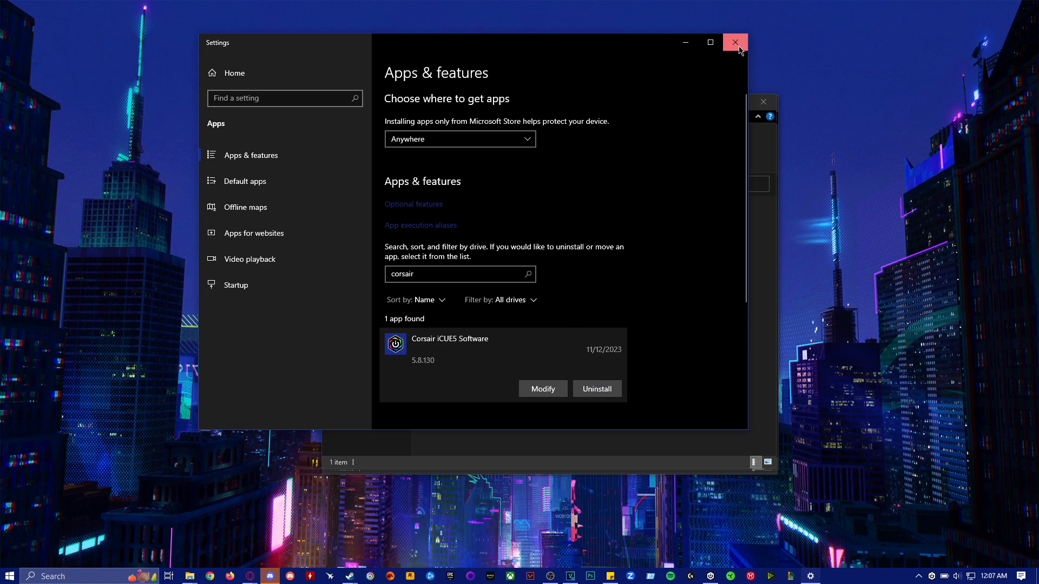
click(734, 43)
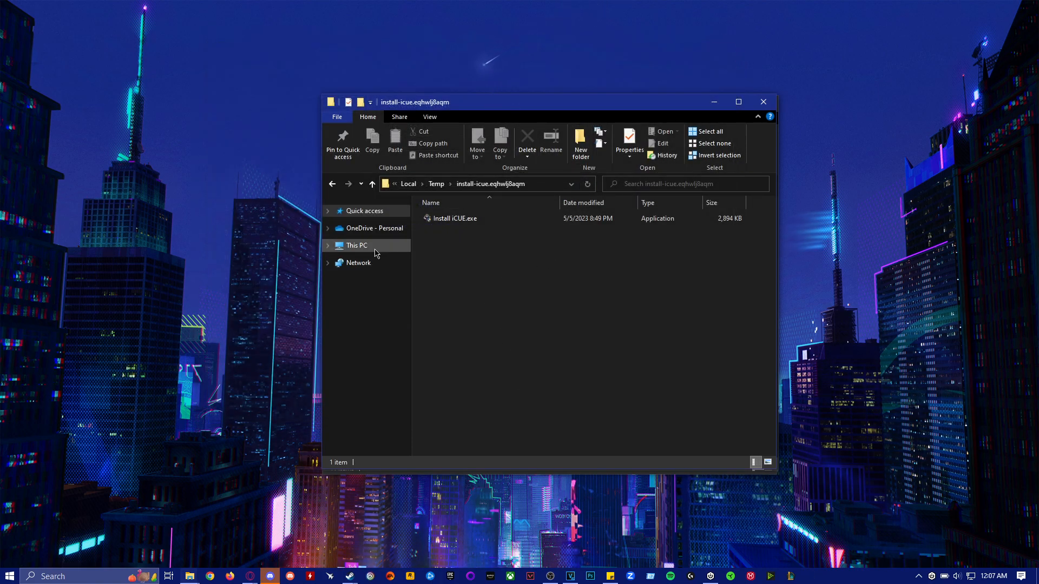
Go to This PC, open Main (C:) and its Program Files folder showing Corsair.
click(356, 246)
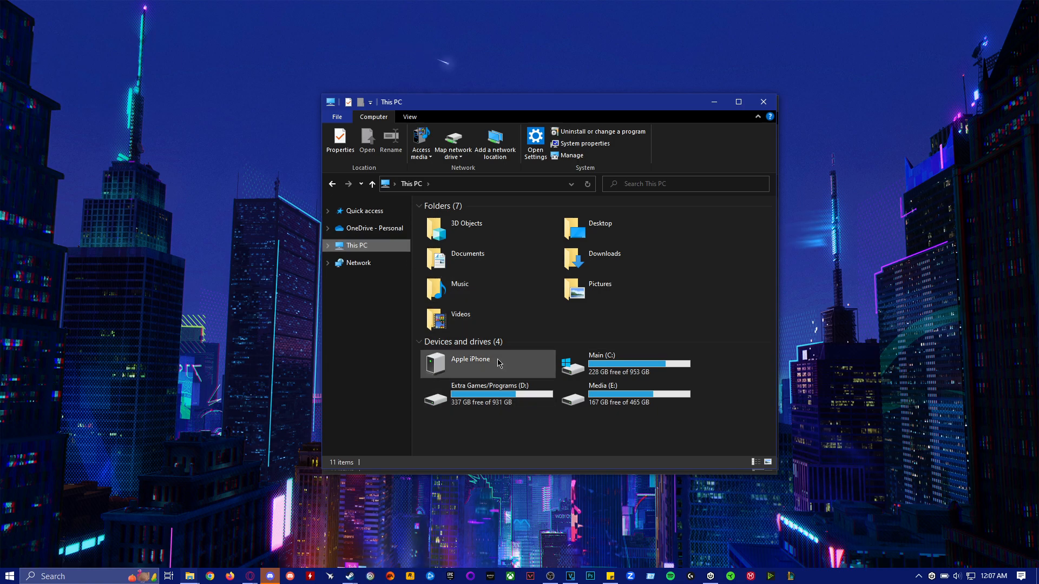
double_click(616, 363)
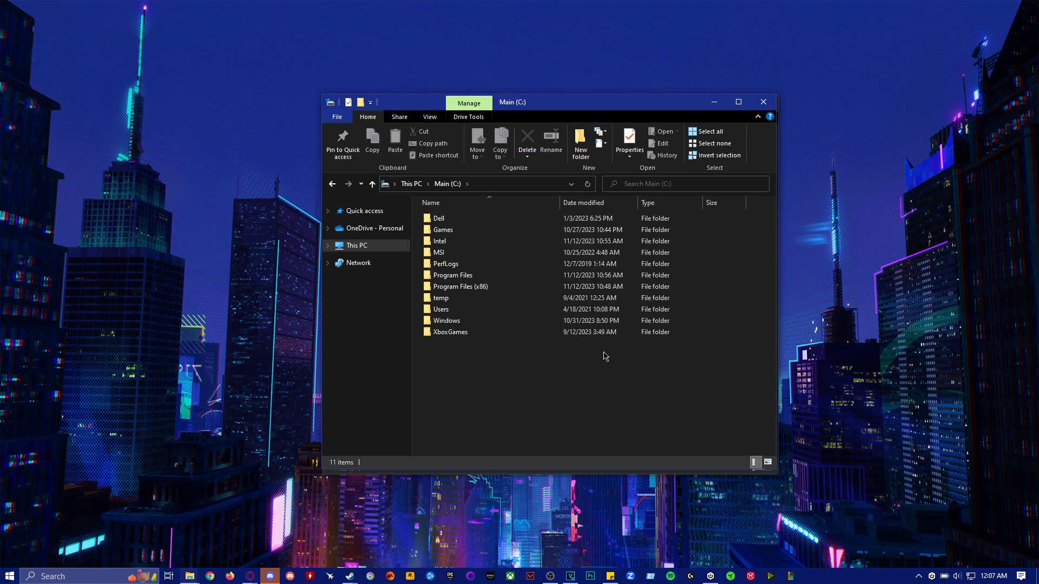
click(452, 275)
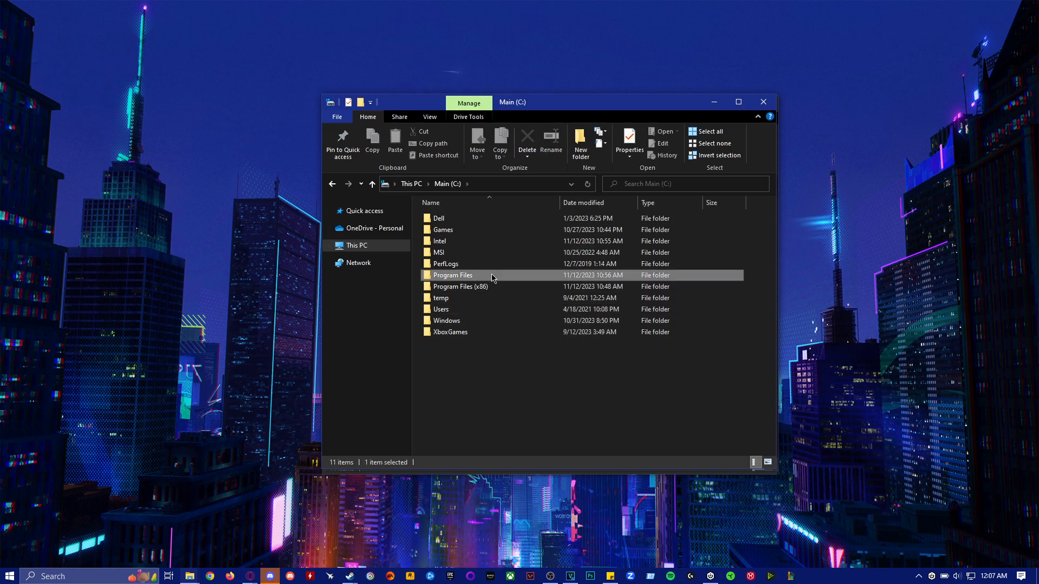
double_click(453, 275)
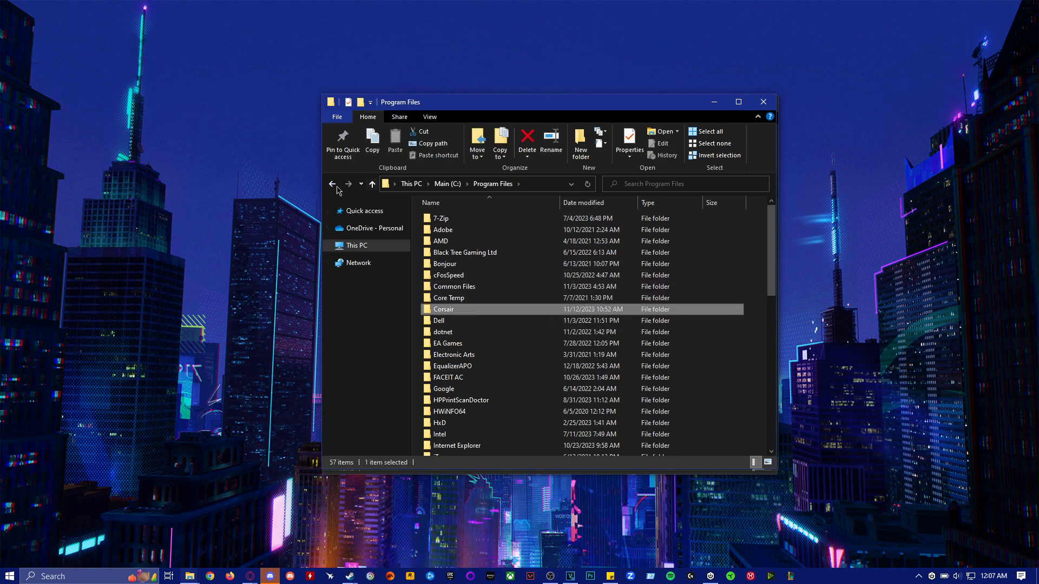
Check Program Files (x86), return to C:, then open and reposition a new This PC window.
click(371, 184)
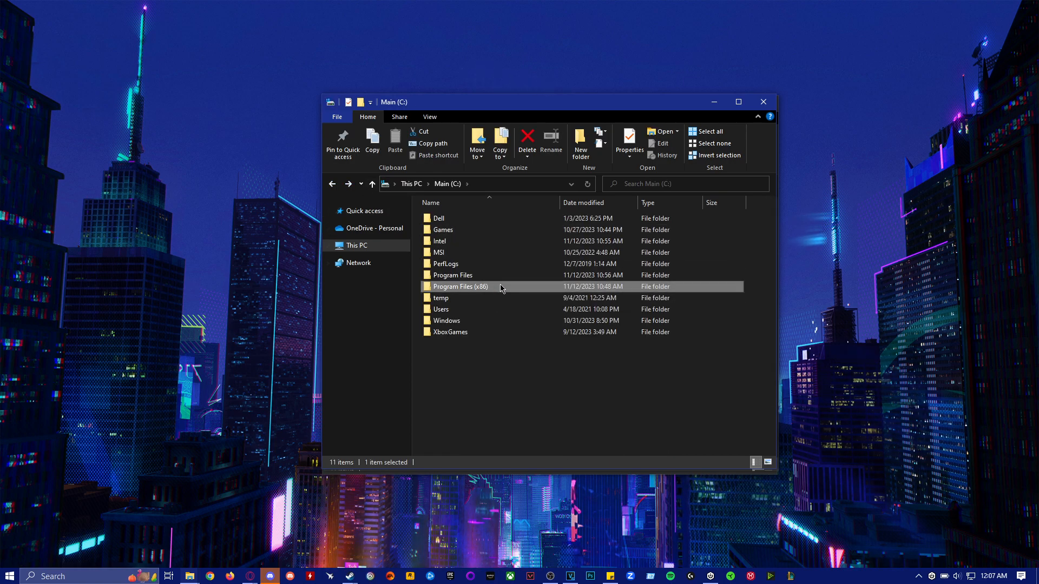
double_click(460, 285)
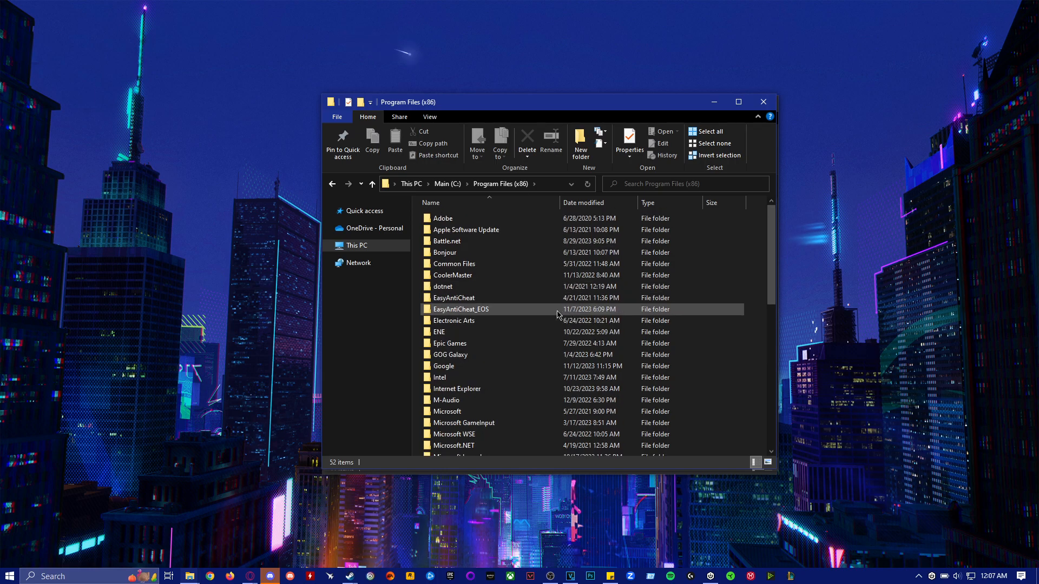
click(373, 184)
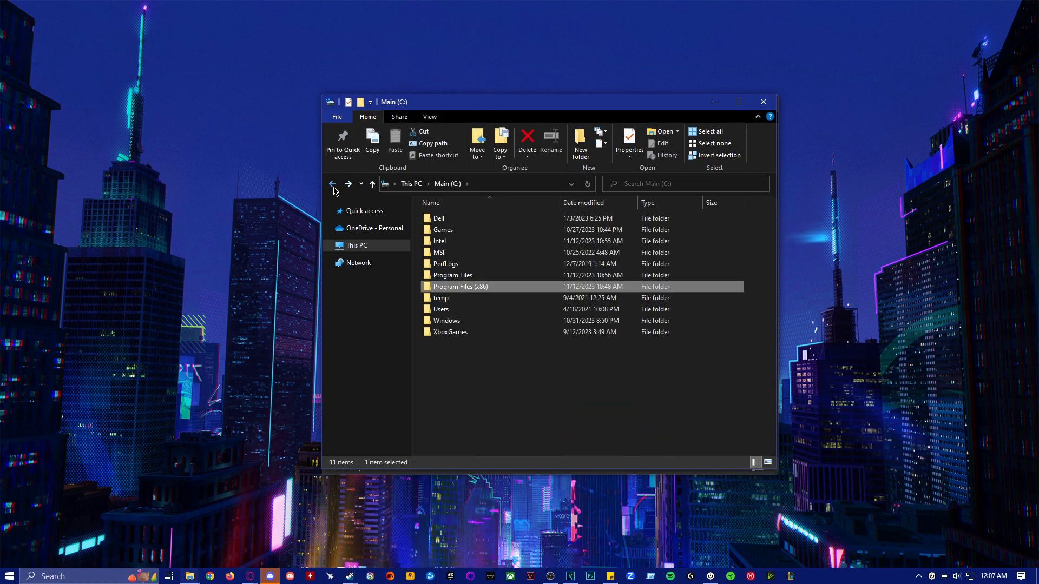
click(332, 184)
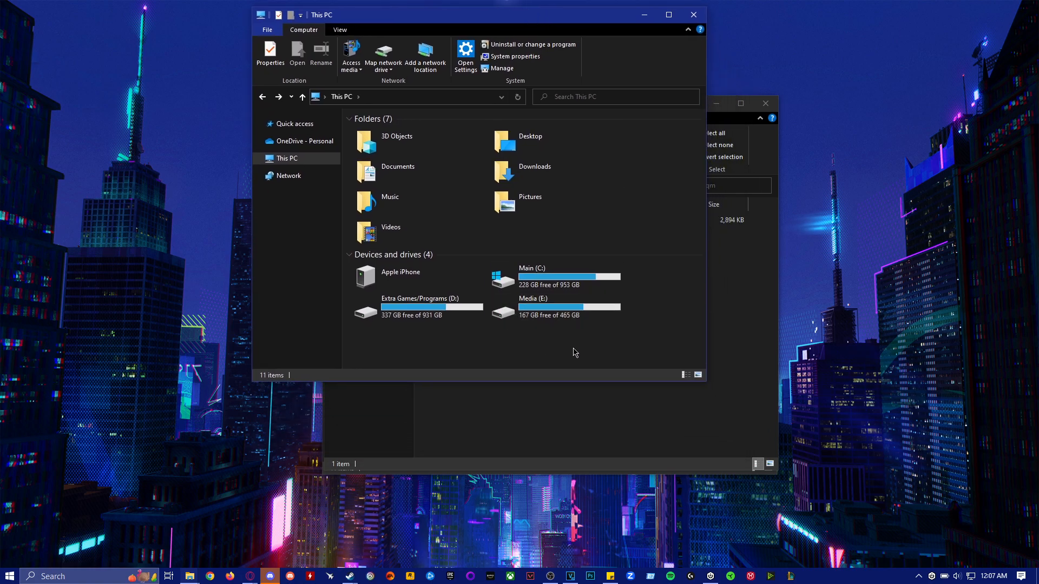
drag(344, 14, 424, 86)
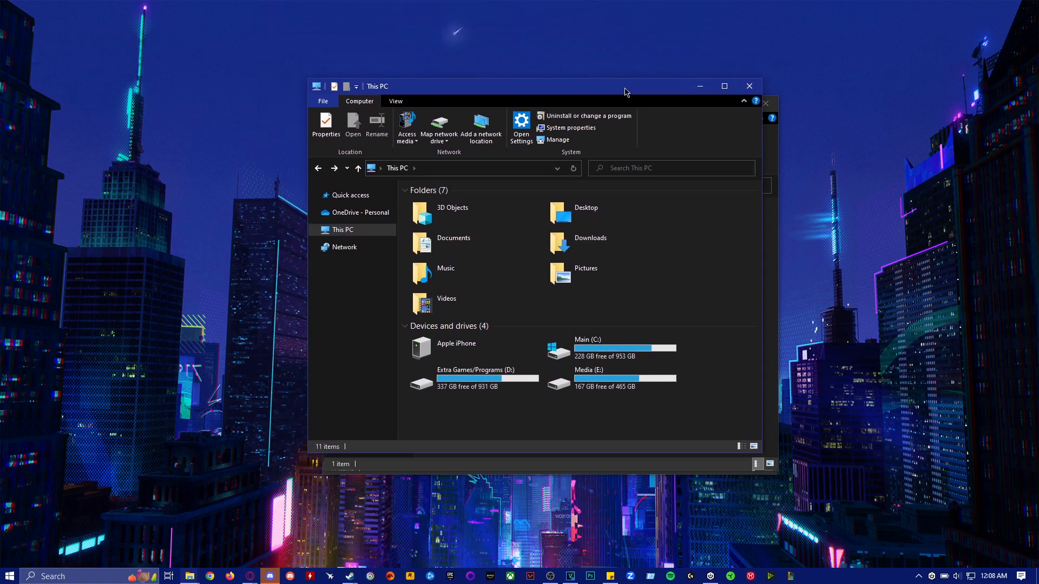
mouse_move(749, 87)
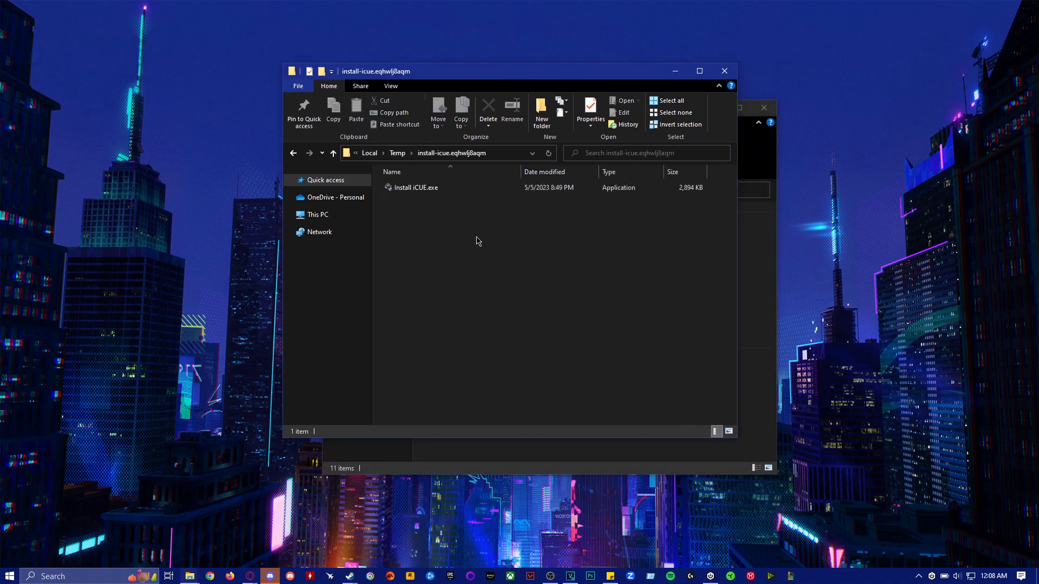
mouse_move(480, 202)
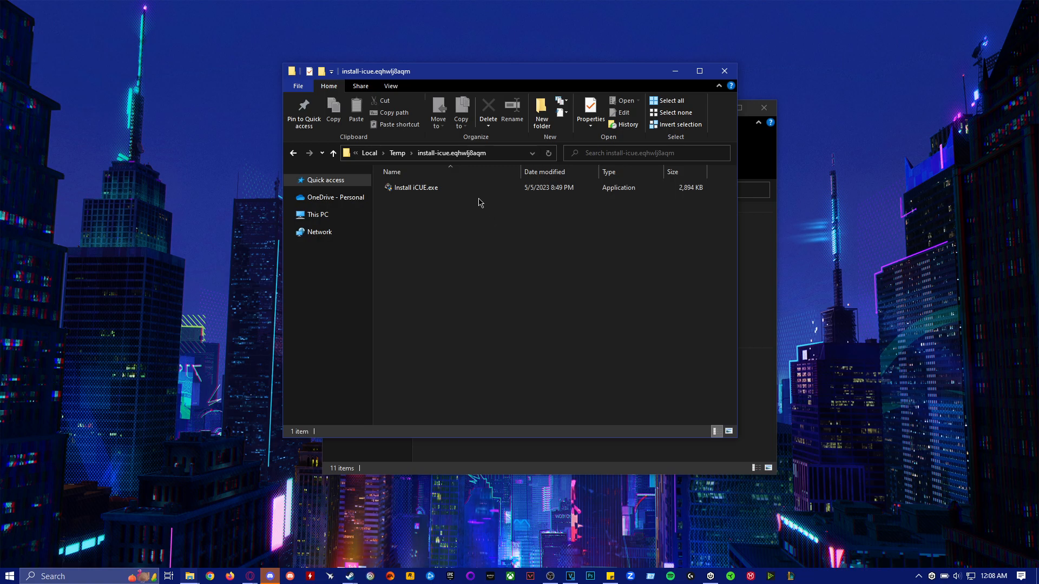
Centre the install-icue window and leave Install iCUE.exe selected.
drag(480, 72, 480, 88)
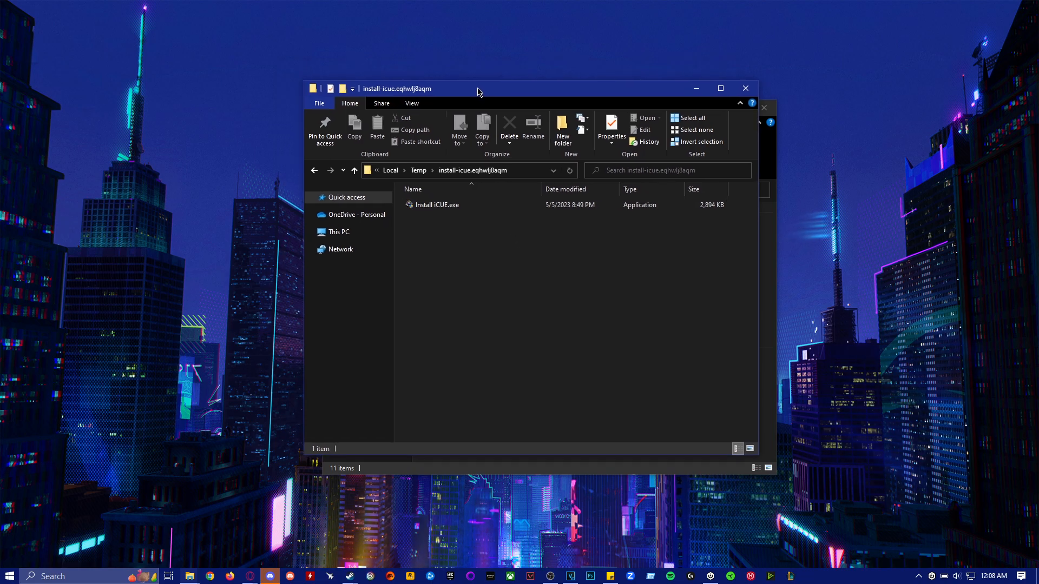
drag(478, 87, 500, 104)
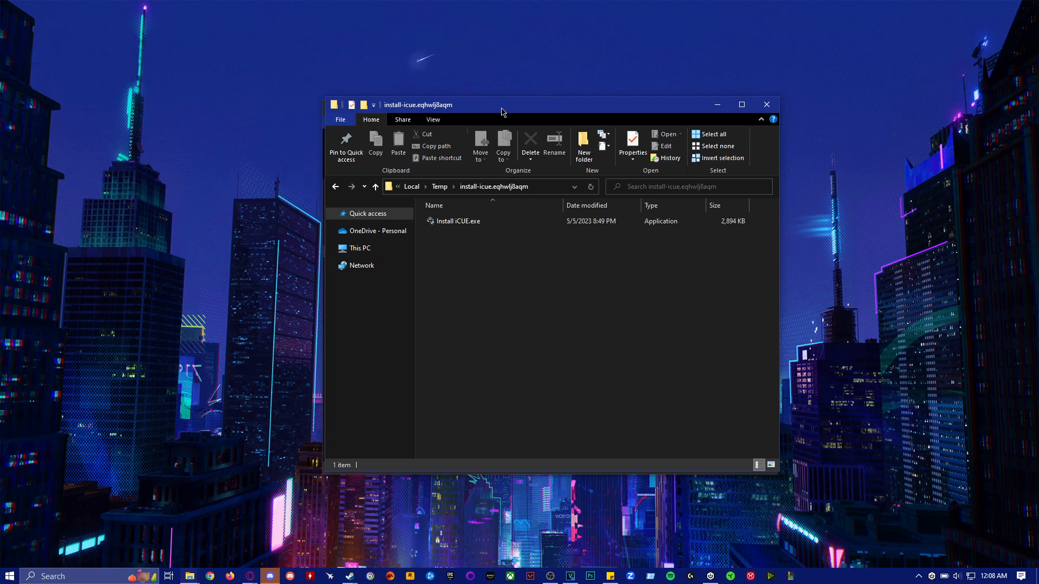
mouse_move(510, 134)
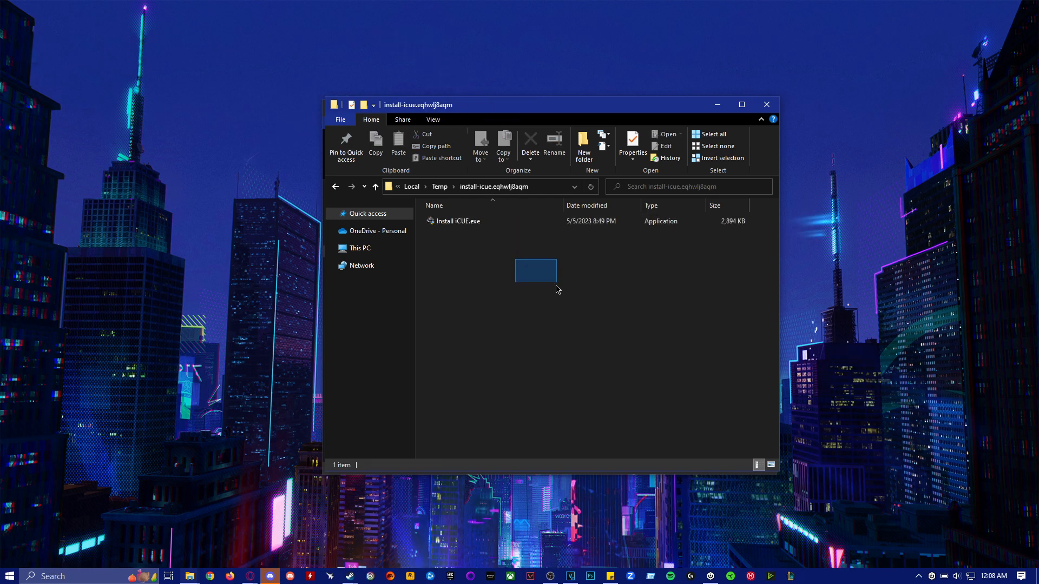
click(457, 221)
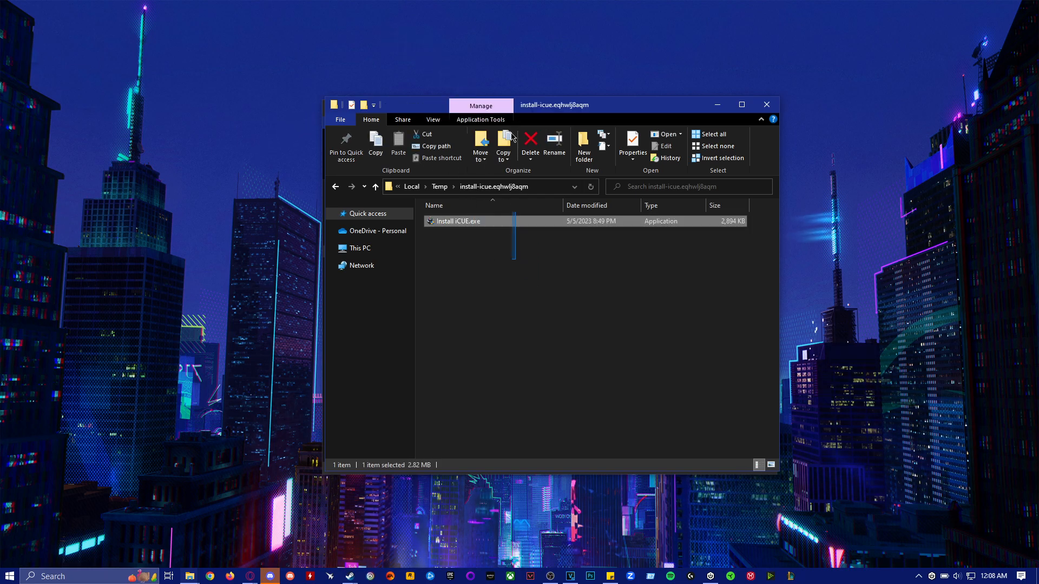
click(526, 292)
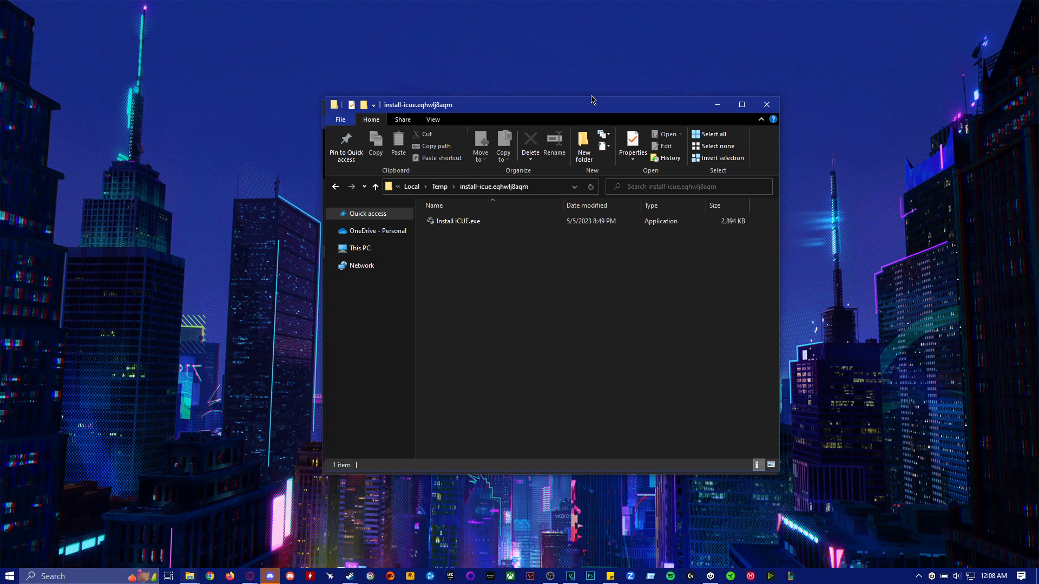
click(457, 220)
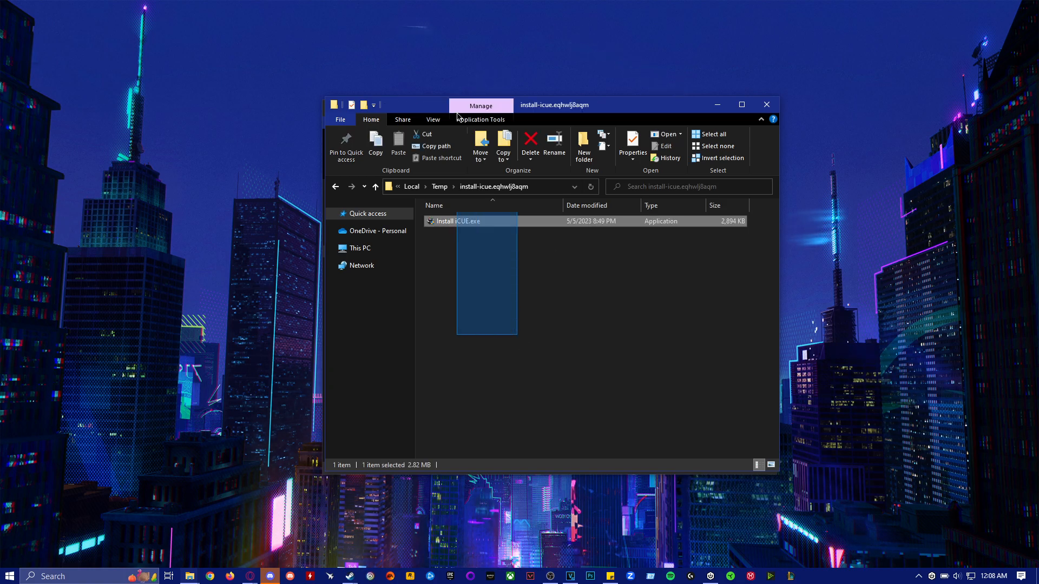